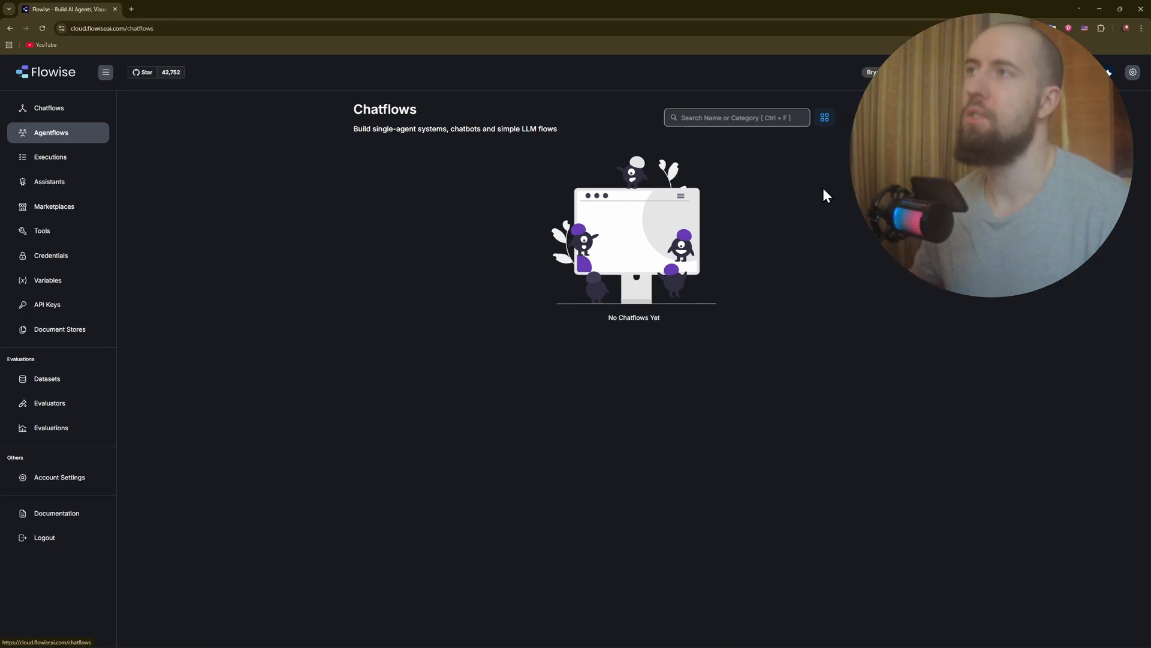
pyautogui.moveTo(367, 218)
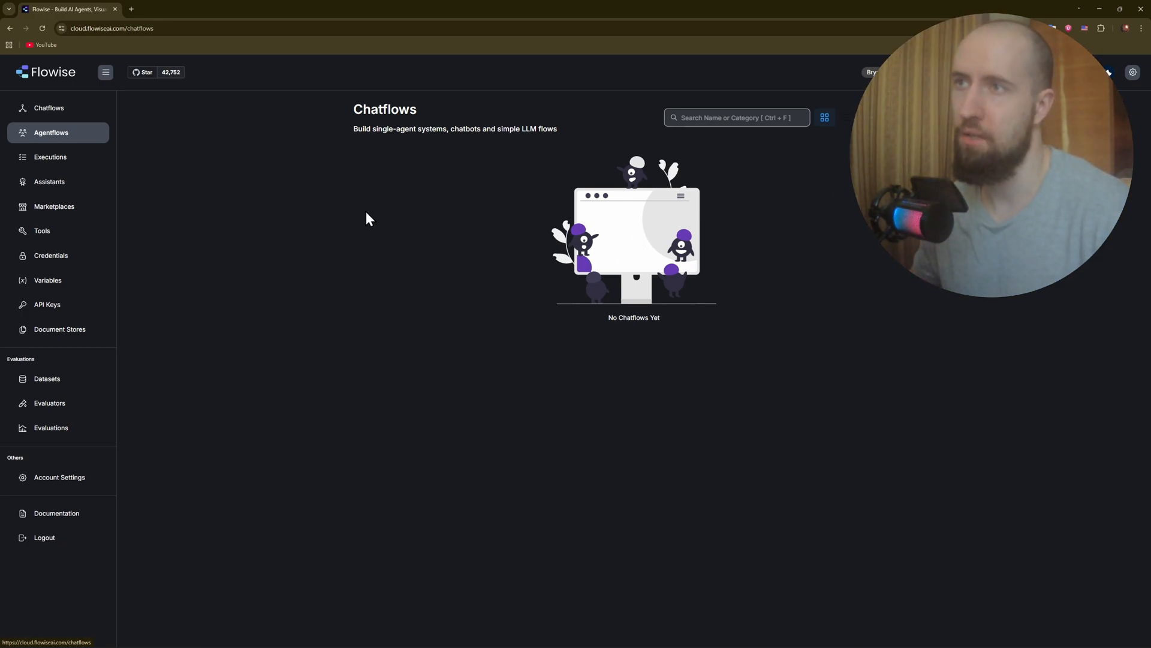
pyautogui.moveTo(390, 226)
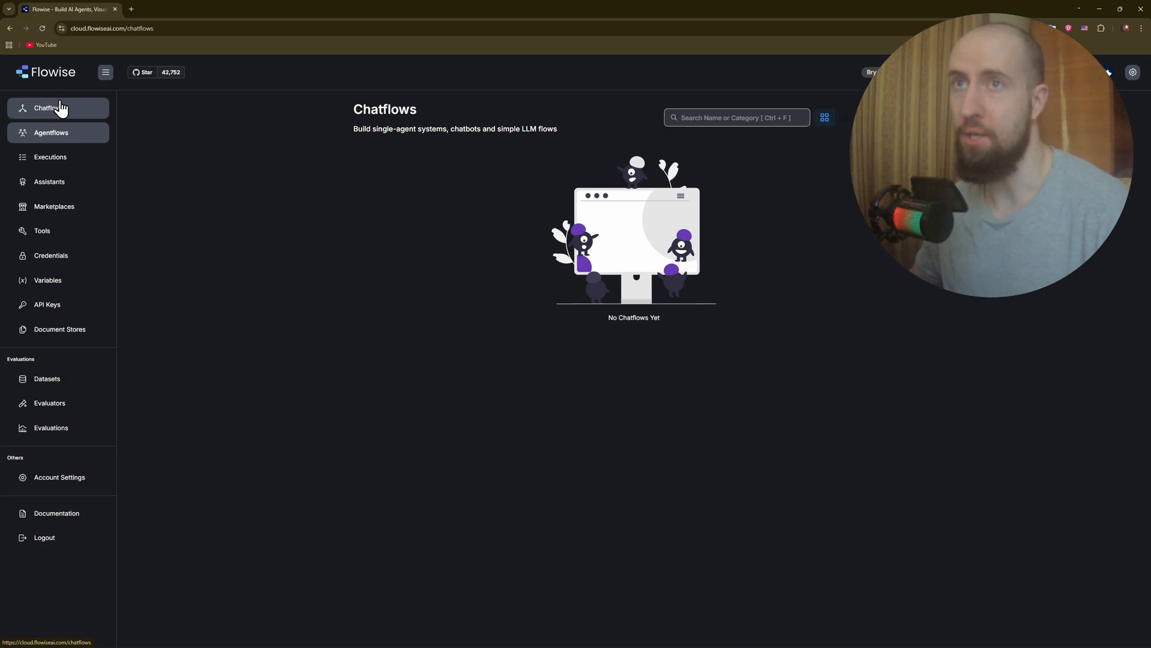
pyautogui.moveTo(99, 162)
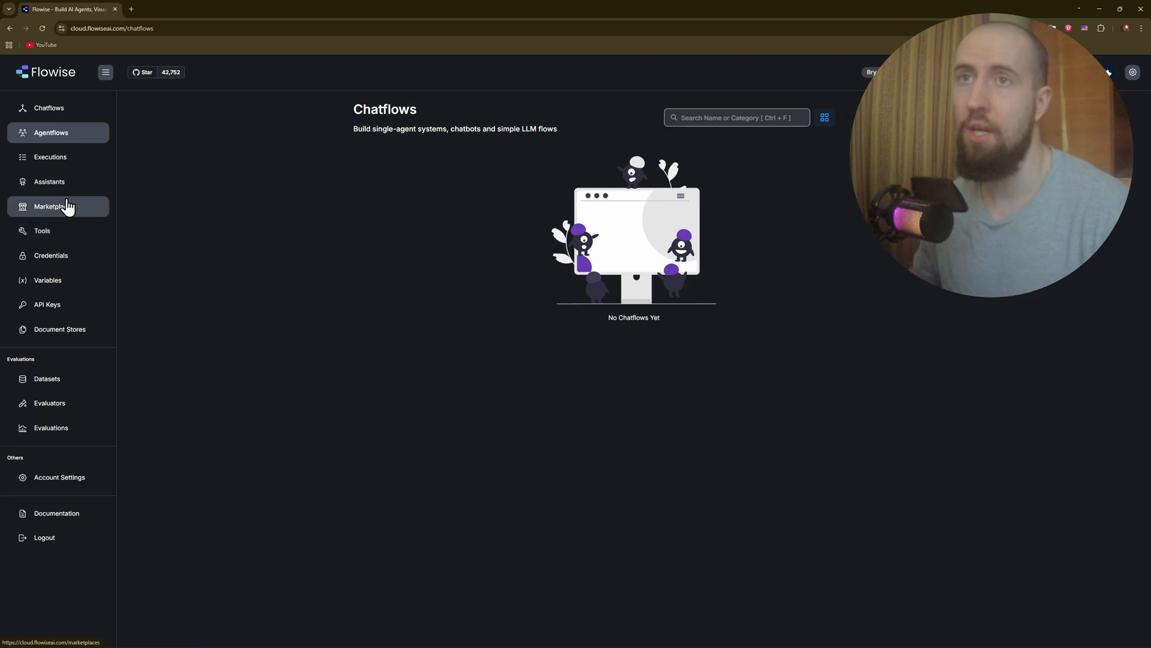
pyautogui.moveTo(248, 180)
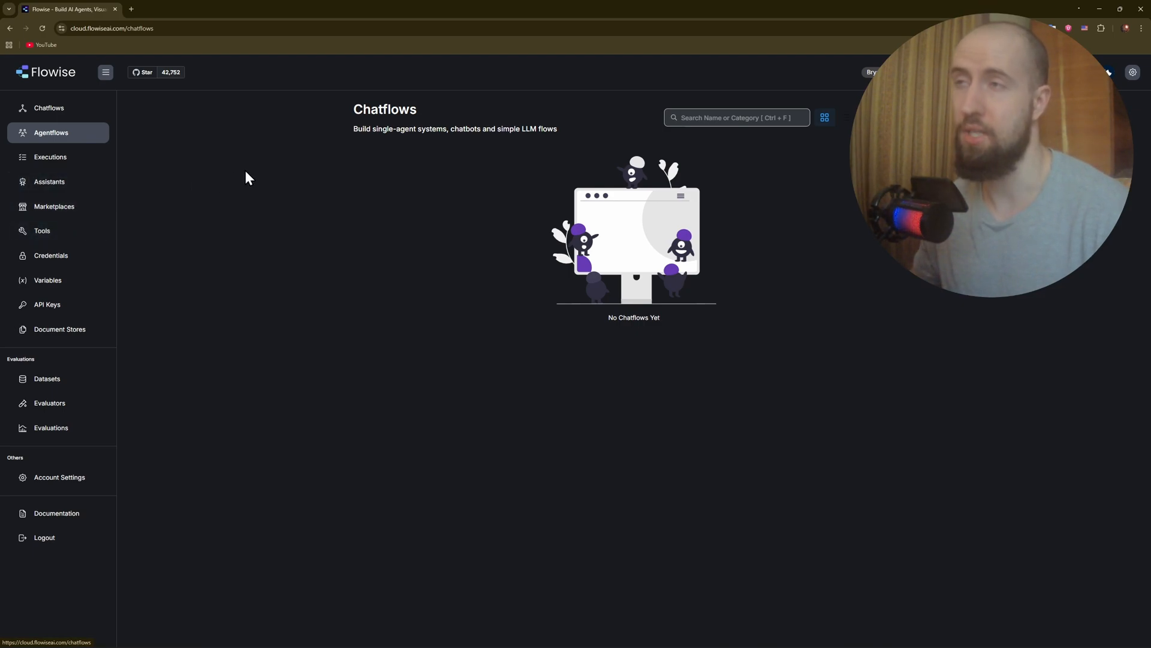
pyautogui.moveTo(289, 190)
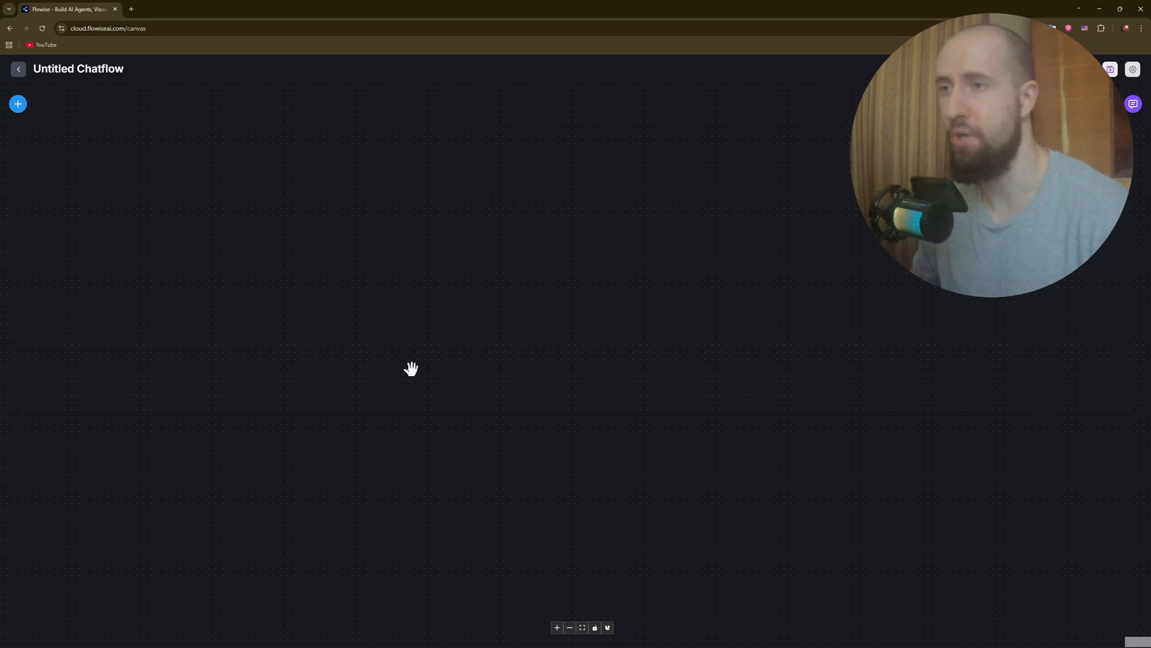
pyautogui.moveTo(494, 304)
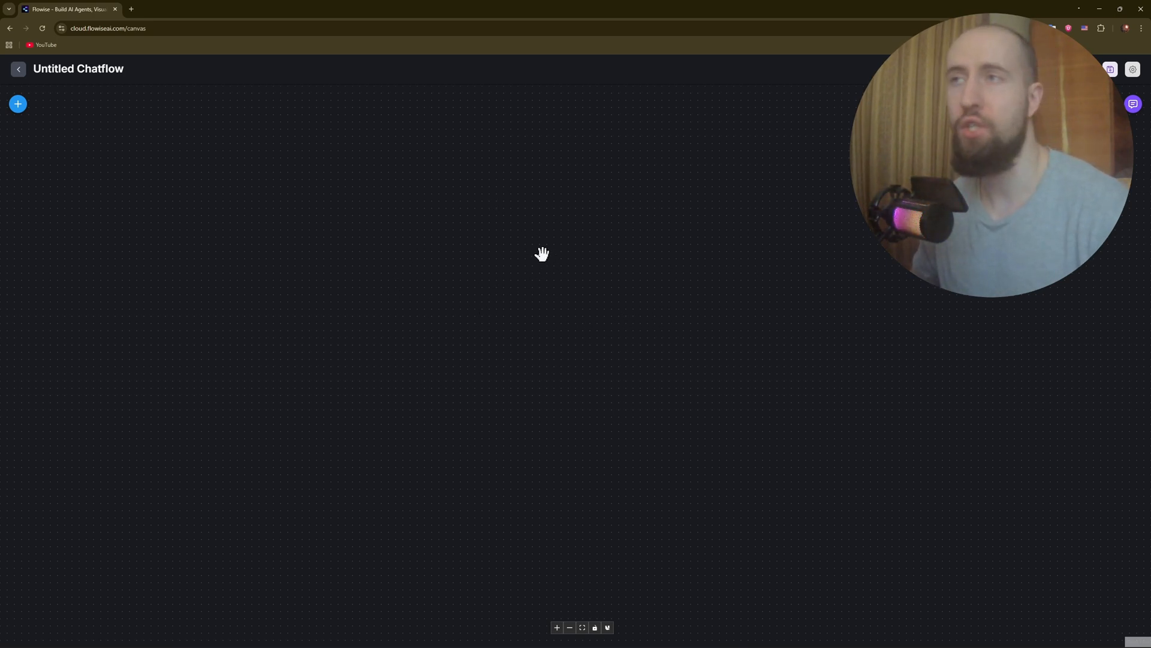
pyautogui.moveTo(703, 229)
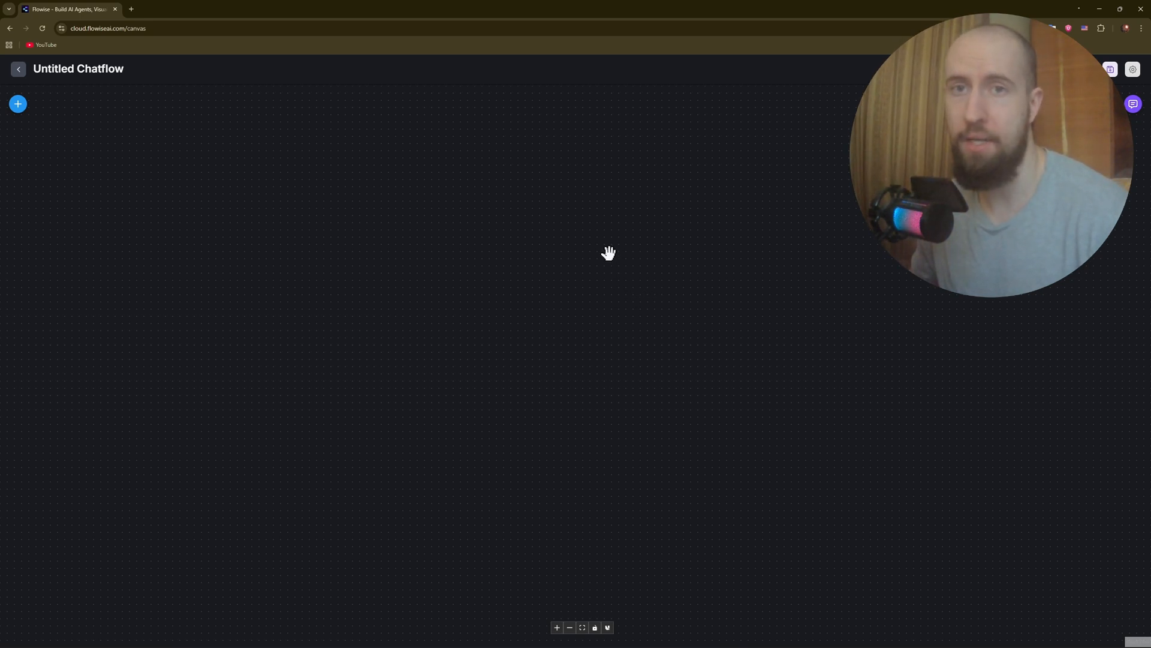
pyautogui.moveTo(676, 240)
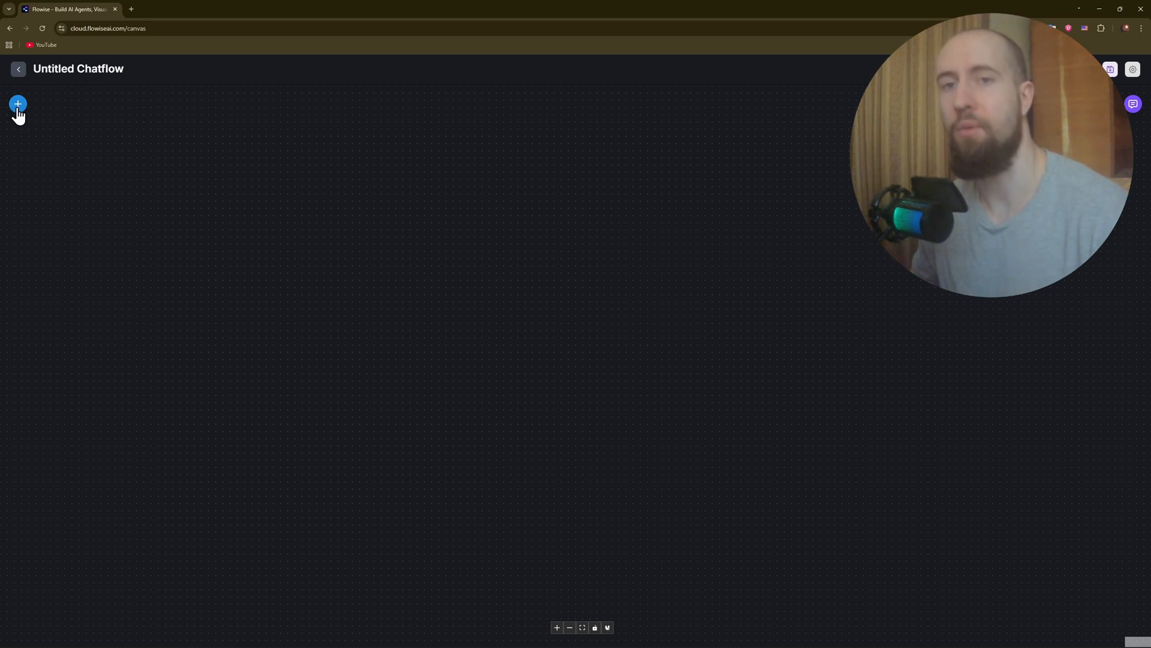
# Search 'llm' in the Add Nodes panel to add an LLM Chain node.
pyautogui.click(17, 104)
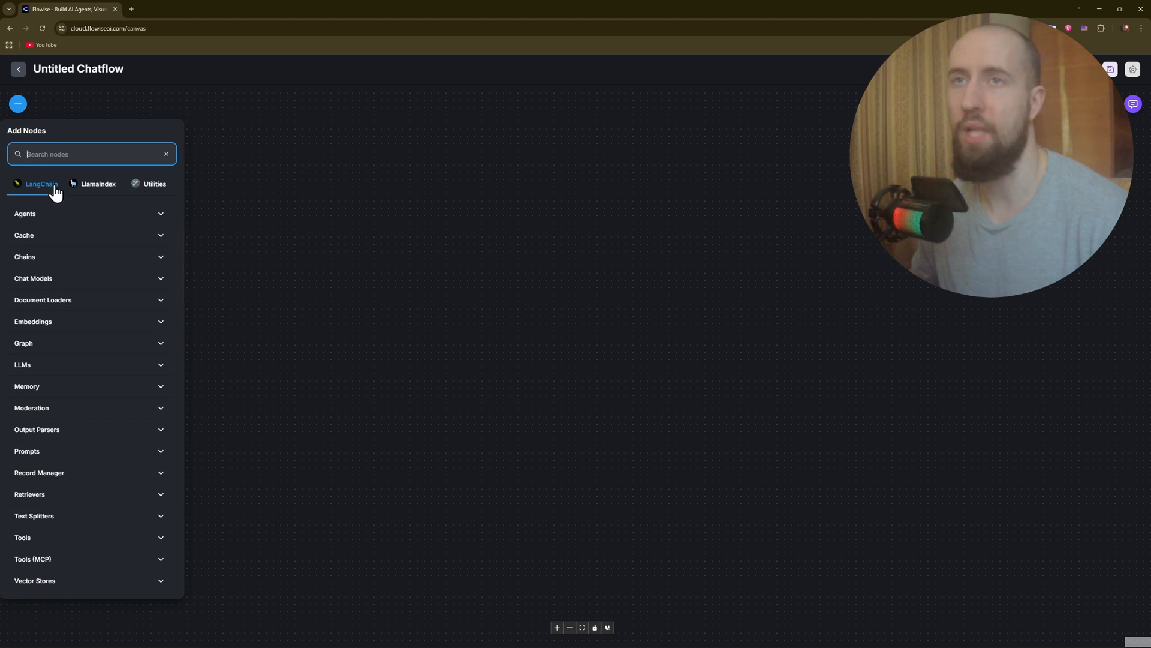
pyautogui.moveTo(118, 316)
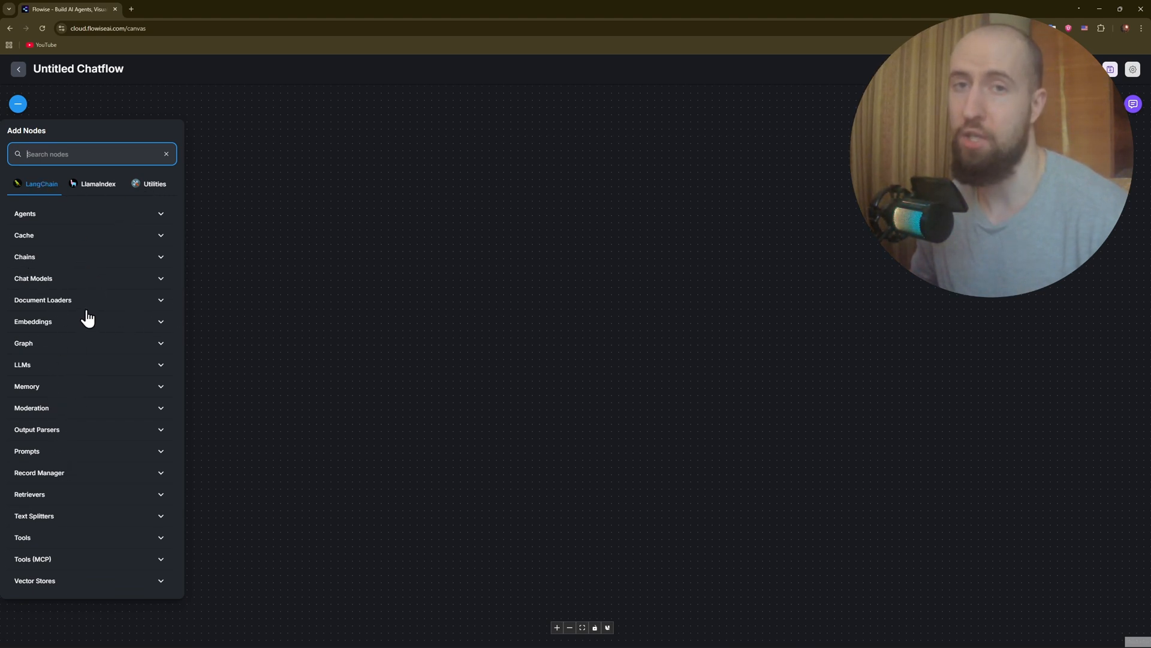
pyautogui.write('llm')
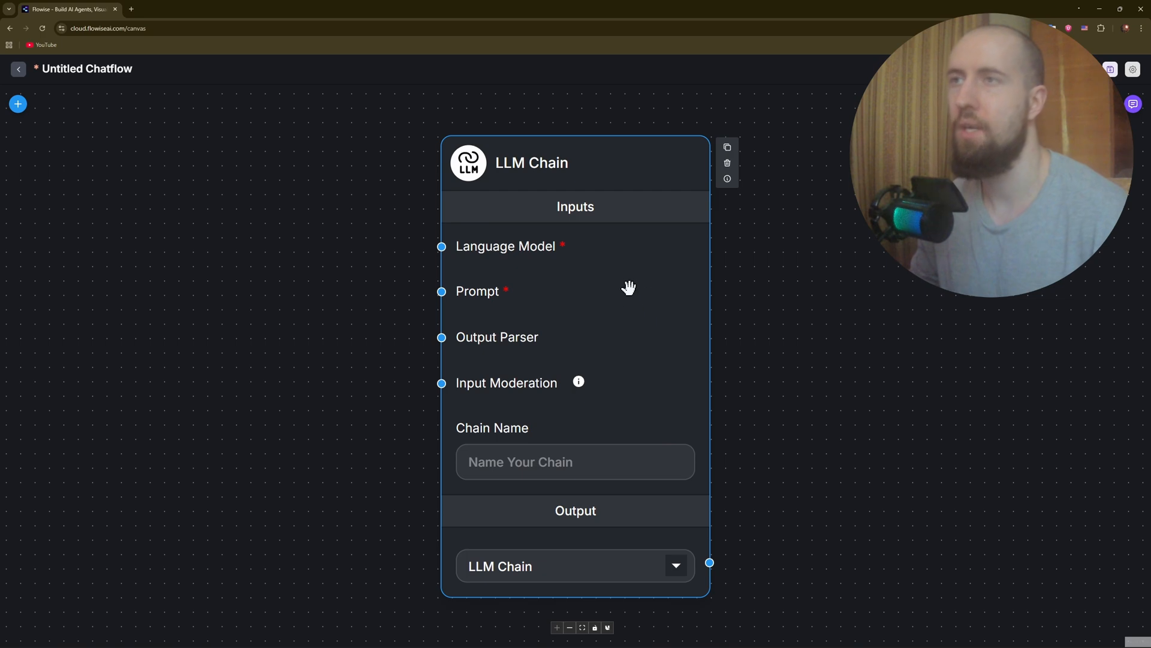
pyautogui.moveTo(609, 294)
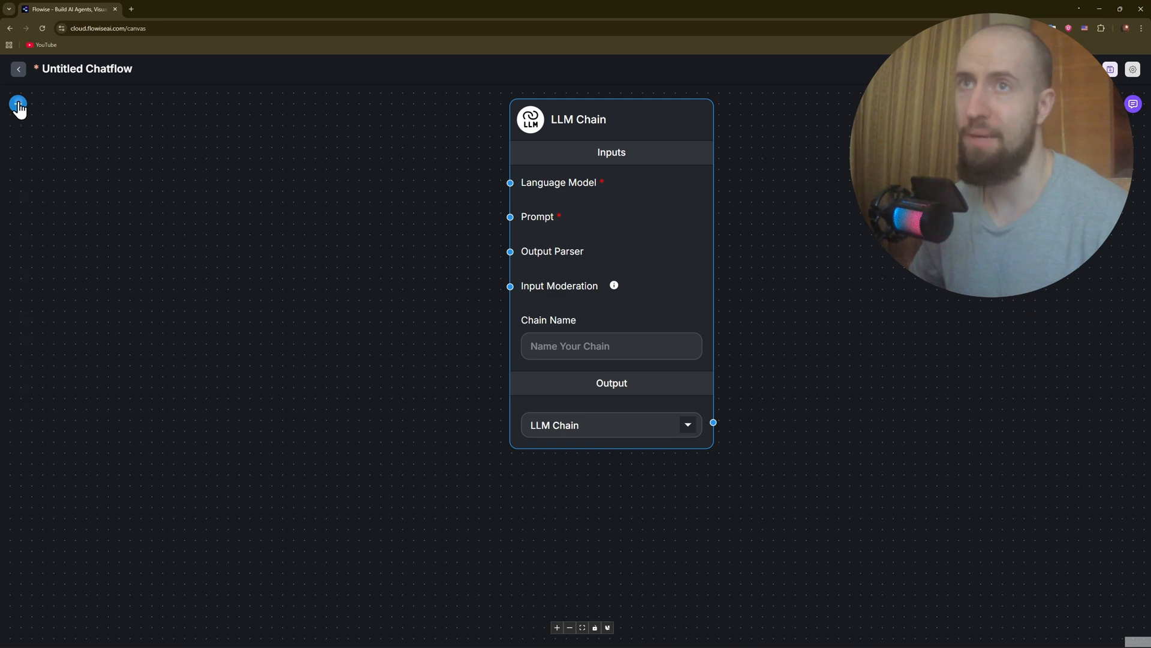
# Add a Chat Prompt Template wired to the LLM Chain's Prompt input, shifting the chain right.
pyautogui.write('prompt')
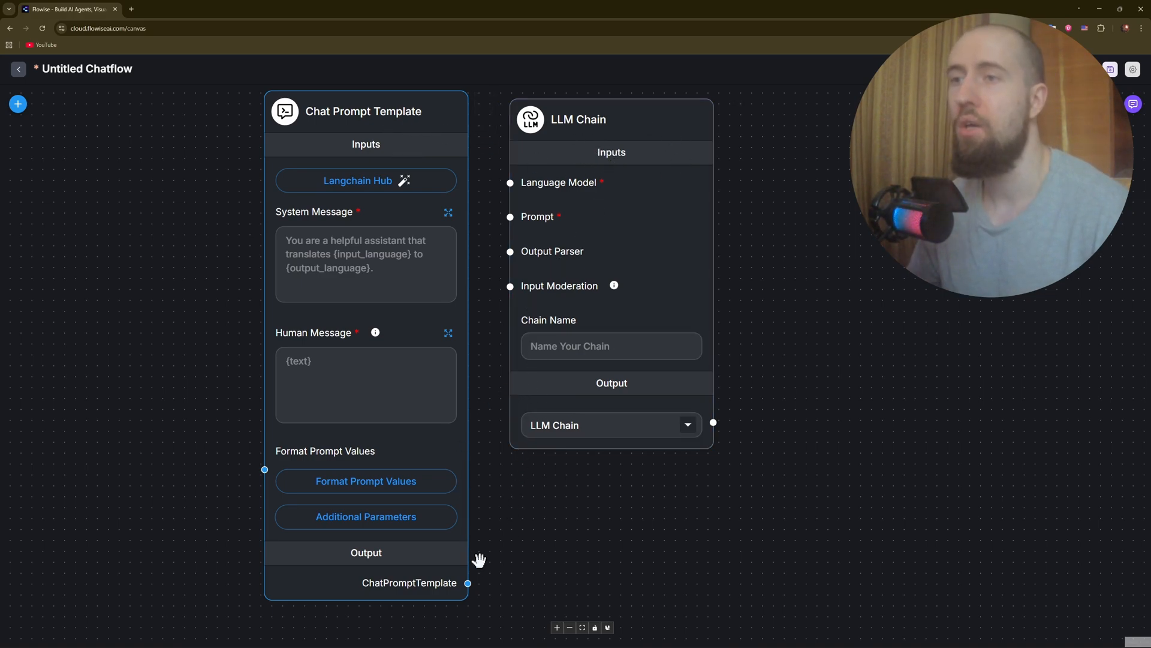
pyautogui.moveTo(467, 582); pyautogui.dragTo(498, 524)
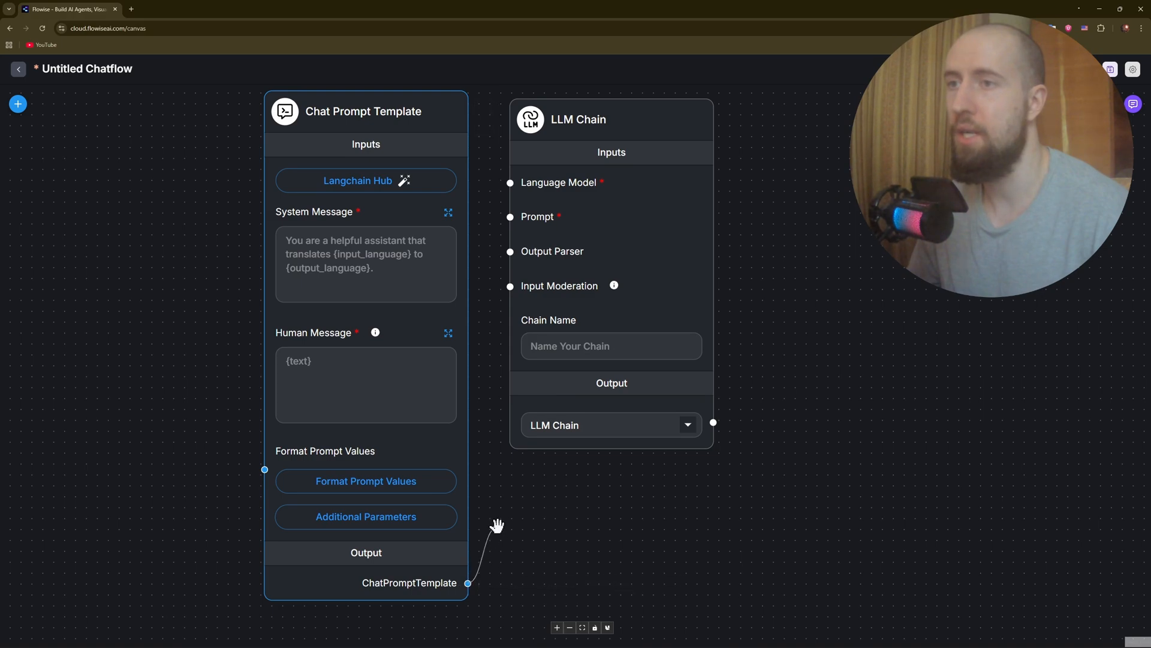
pyautogui.moveTo(468, 582); pyautogui.dragTo(505, 216)
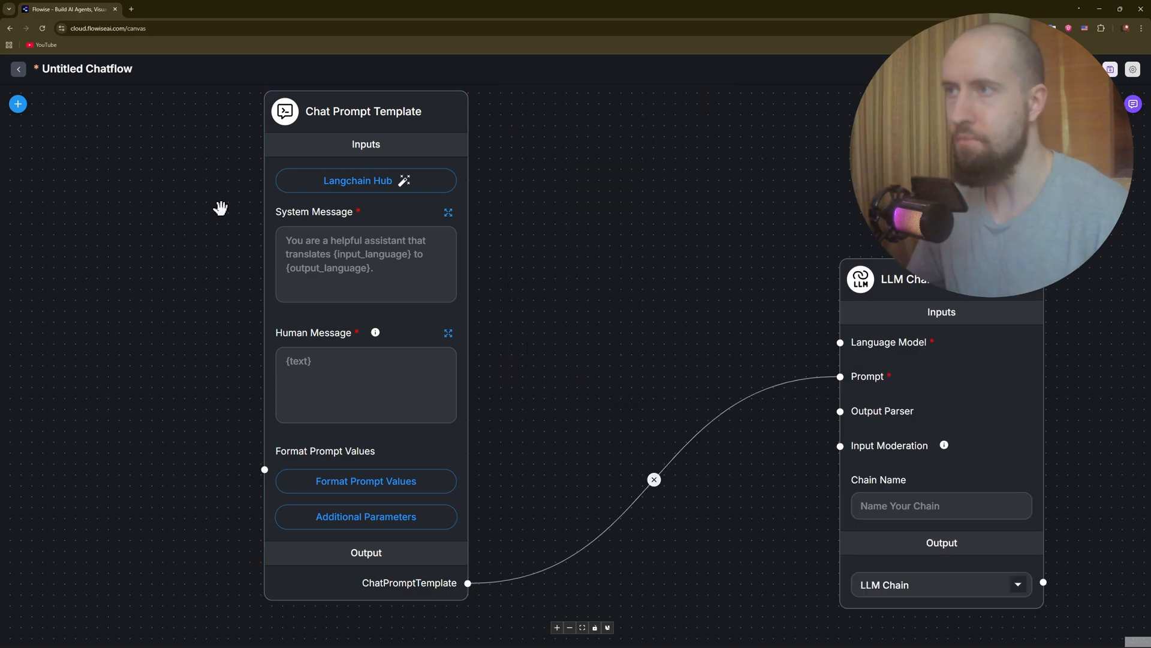
# Add a ChatOpenAI node from the 'model' search, placed between the prompt and chain nodes.
pyautogui.write('model')
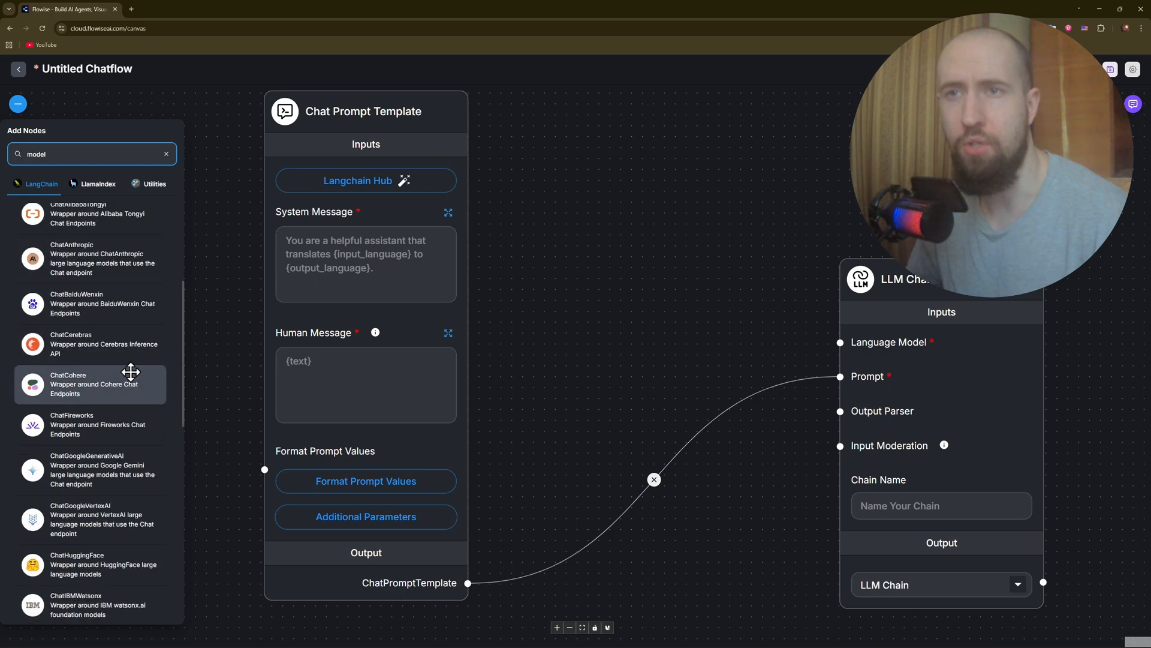
pyautogui.scroll(-3)
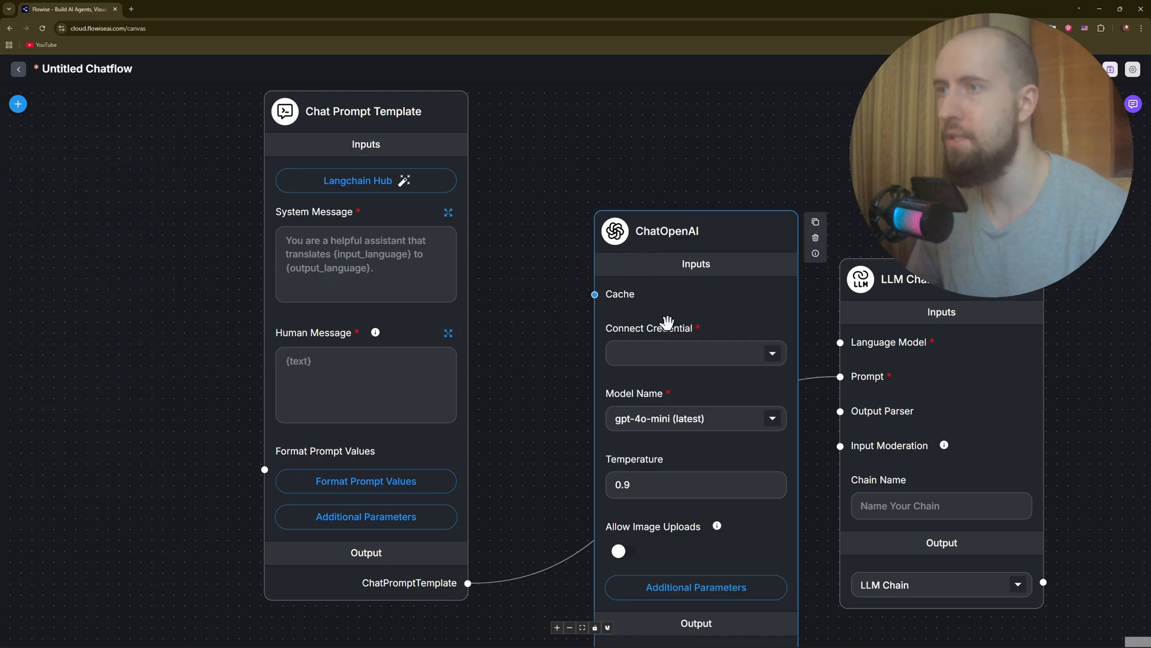
pyautogui.moveTo(667, 230); pyautogui.dragTo(607, 141)
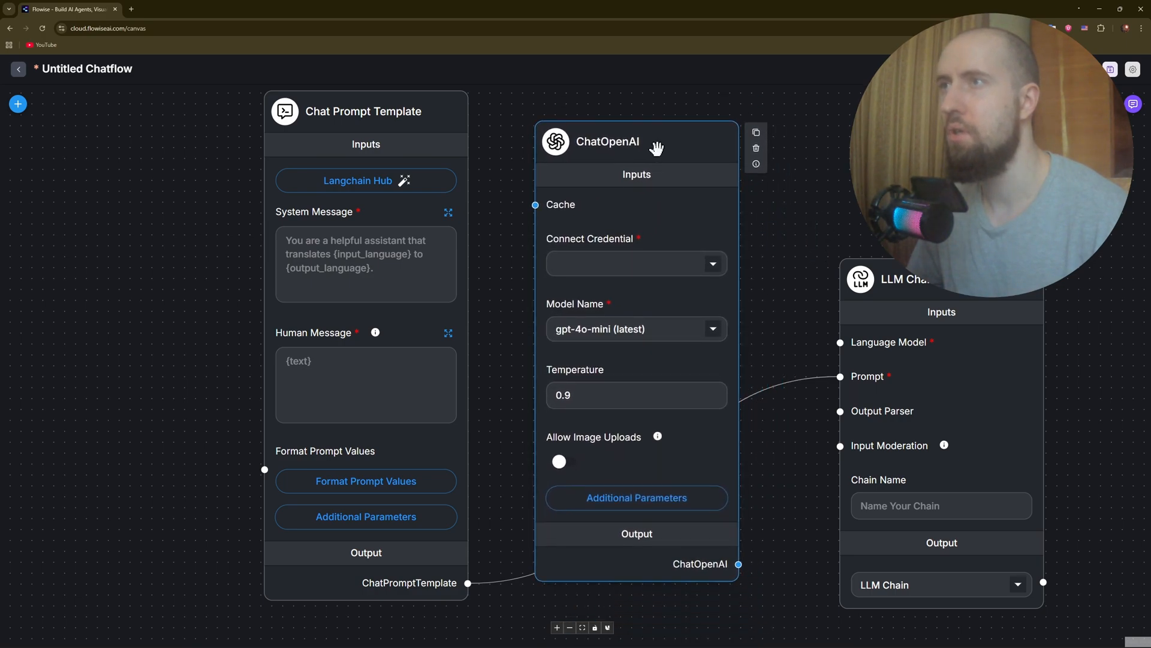
pyautogui.moveTo(740, 563)
pyautogui.write('parser')
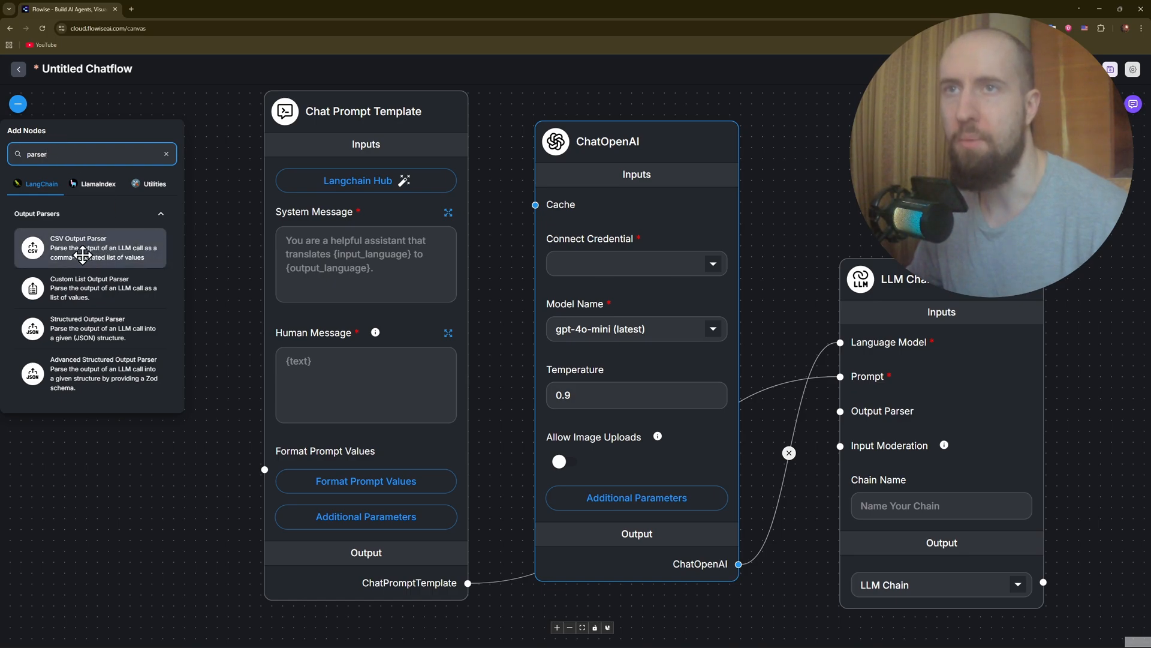
# Add the CSV Output Parser node to the canvas.
pyautogui.click(89, 248)
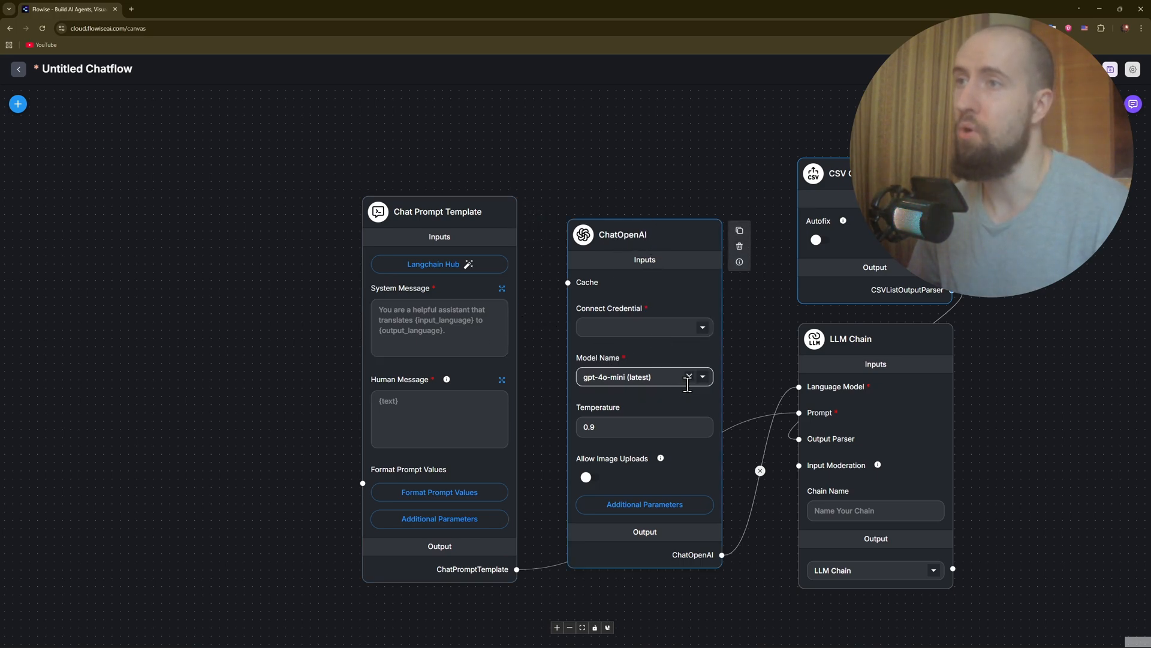
pyautogui.click(644, 426)
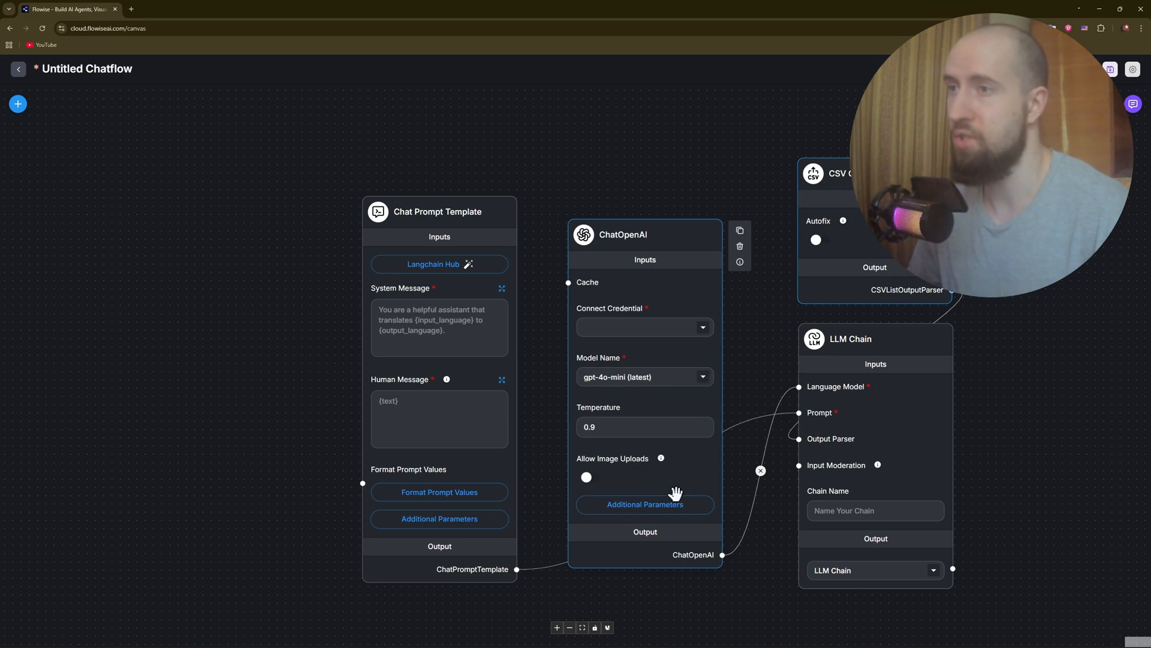
pyautogui.click(644, 505)
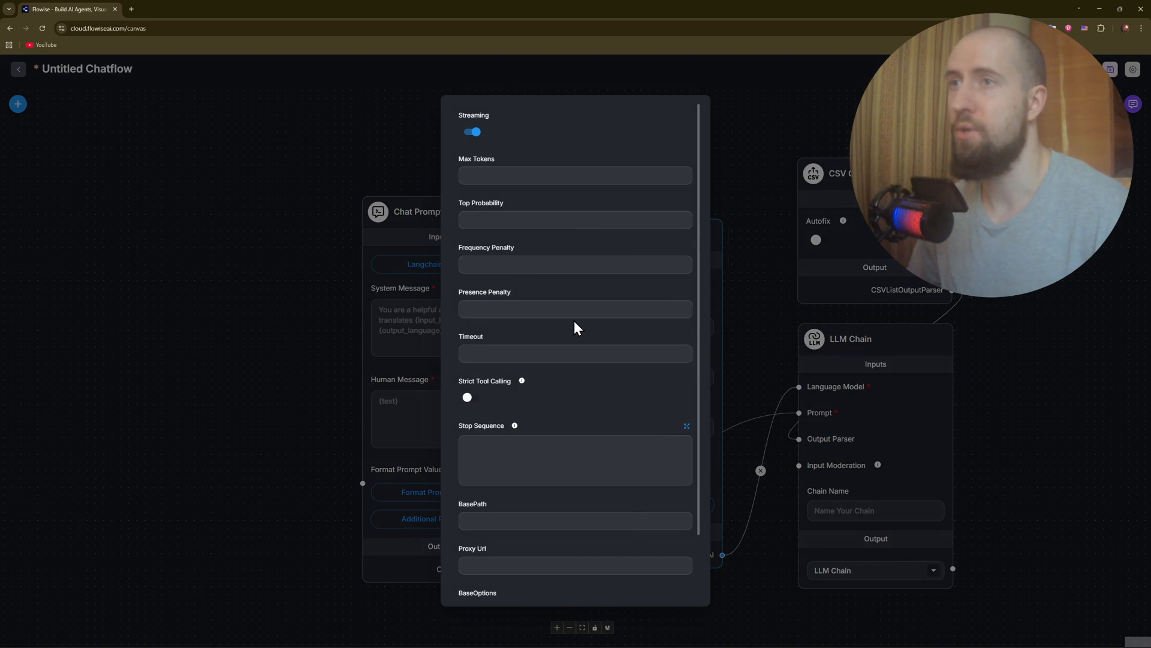
pyautogui.scroll(-3)
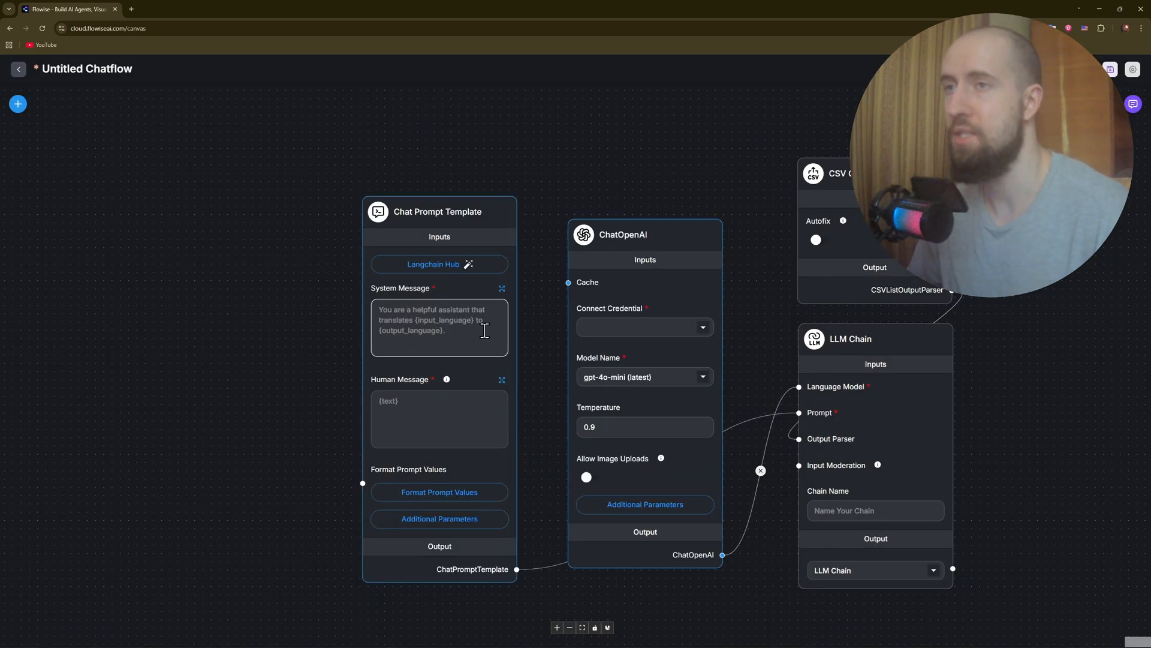
pyautogui.click(438, 327)
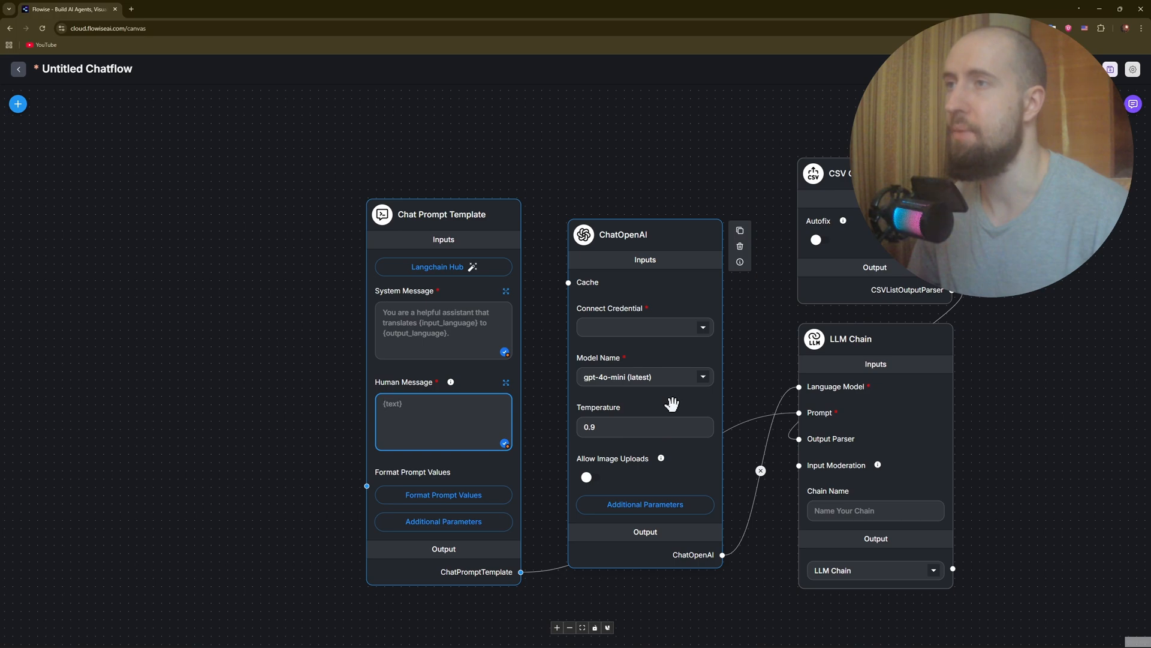
pyautogui.click(639, 327)
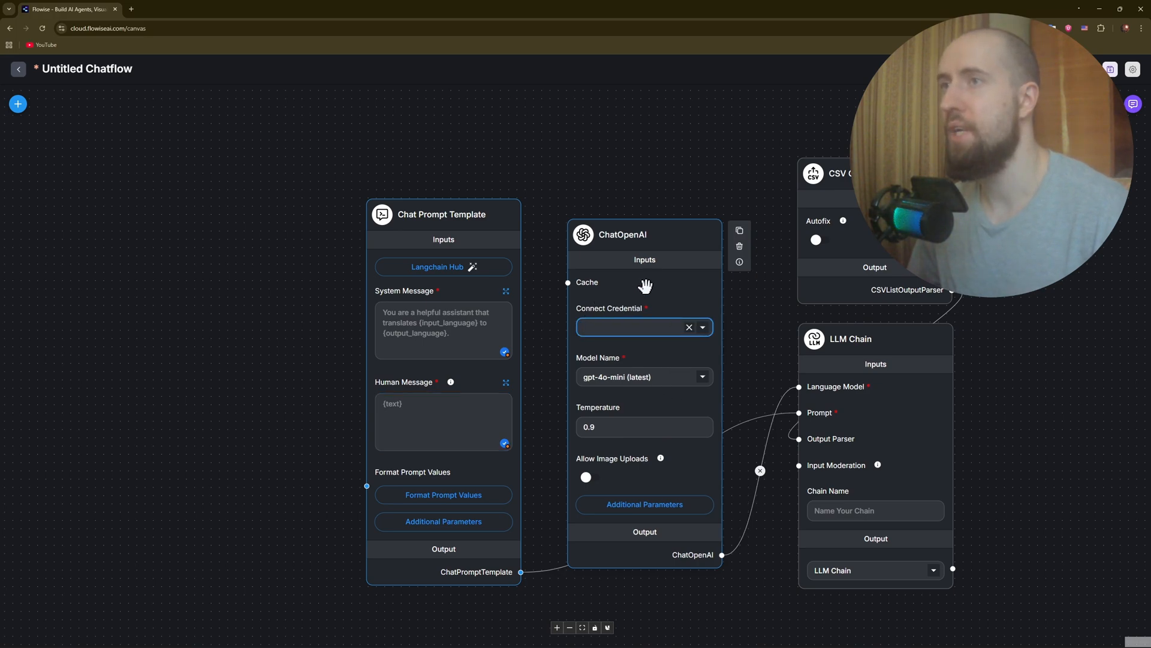
pyautogui.moveTo(897, 285)
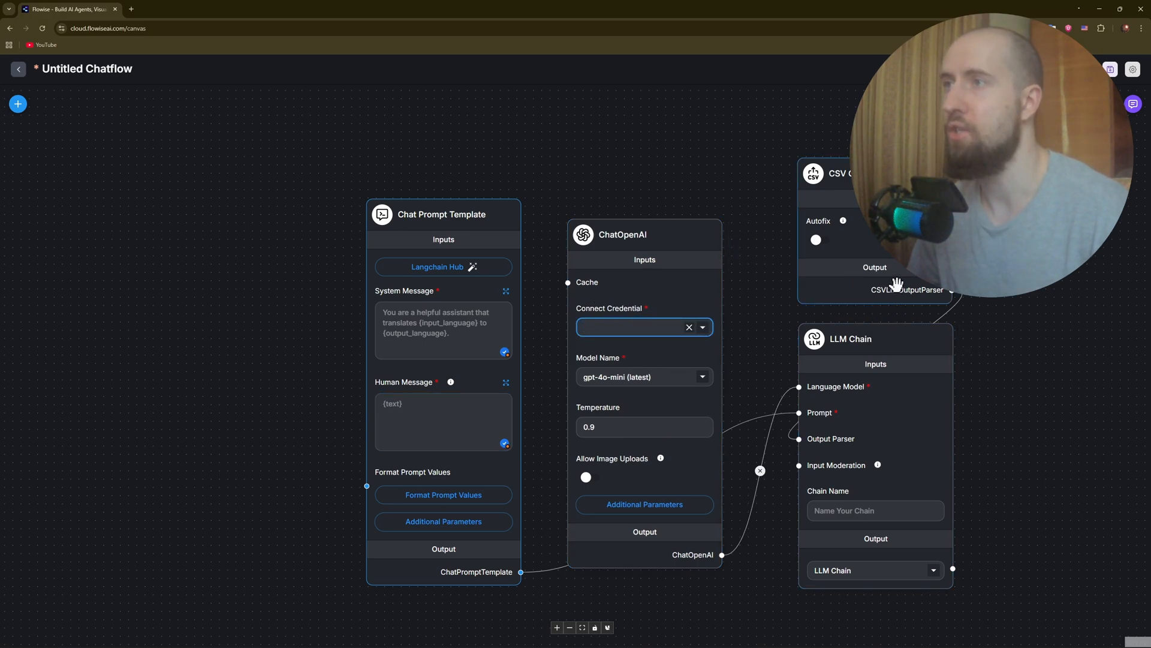
pyautogui.moveTo(1020, 364)
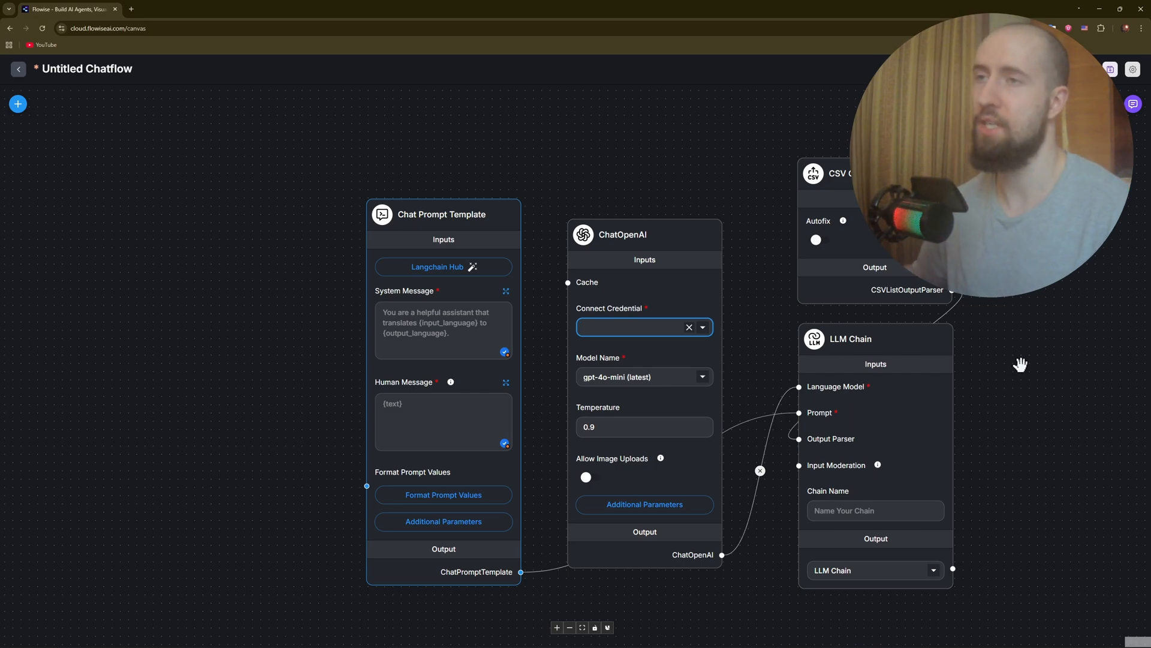
pyautogui.click(631, 327)
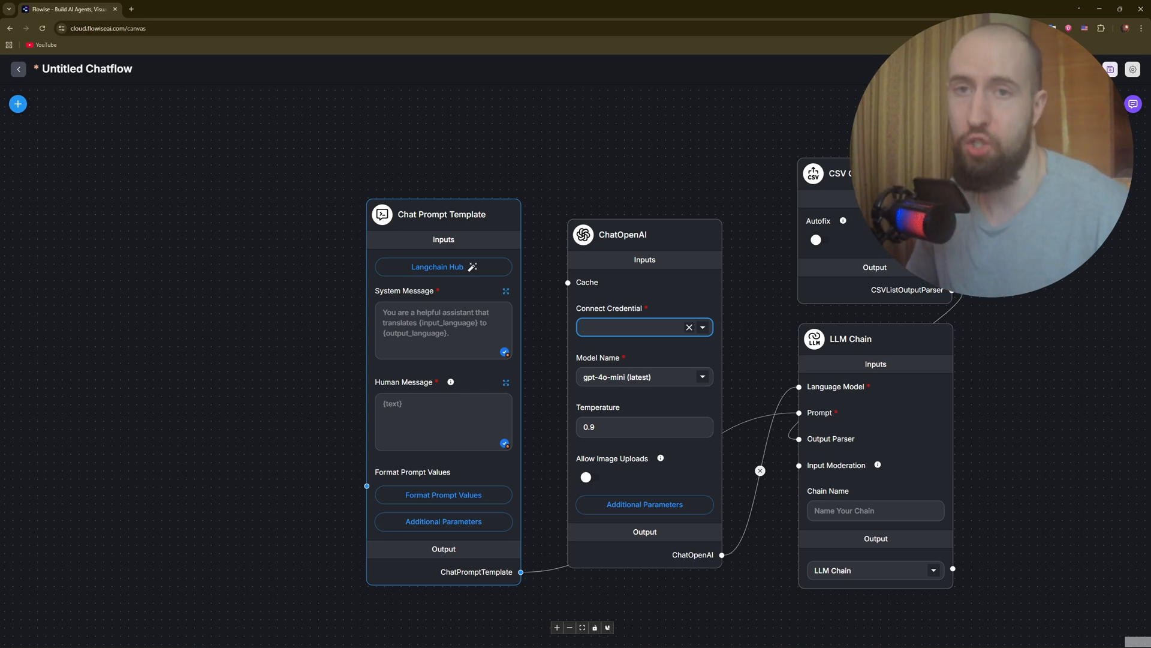
pyautogui.click(632, 327)
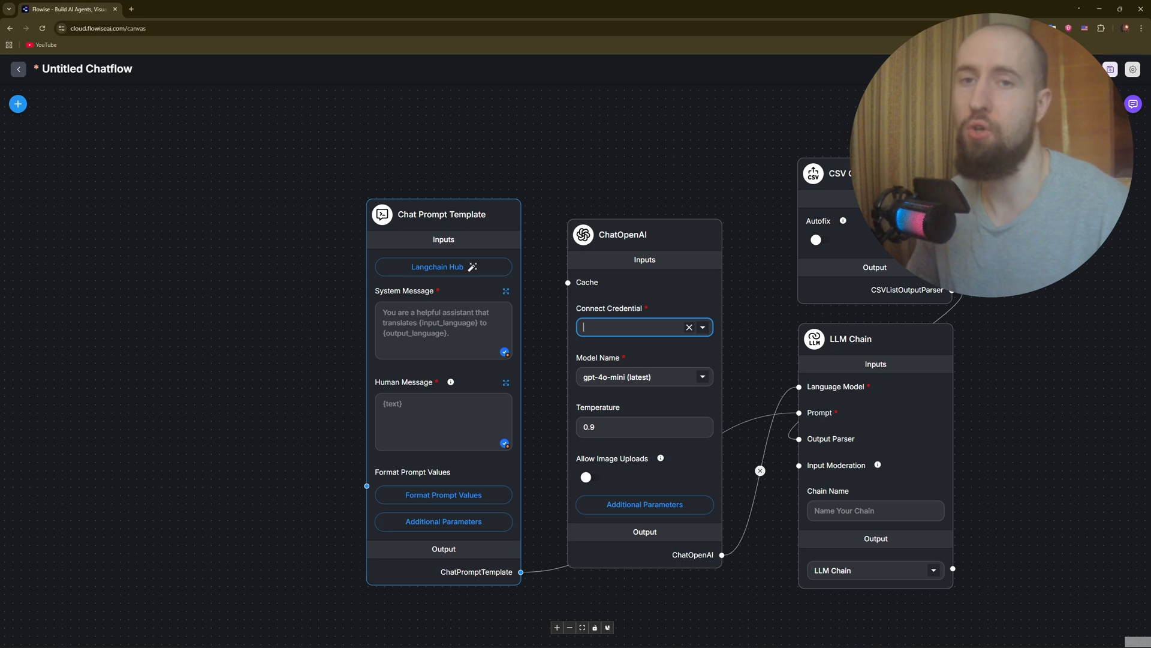